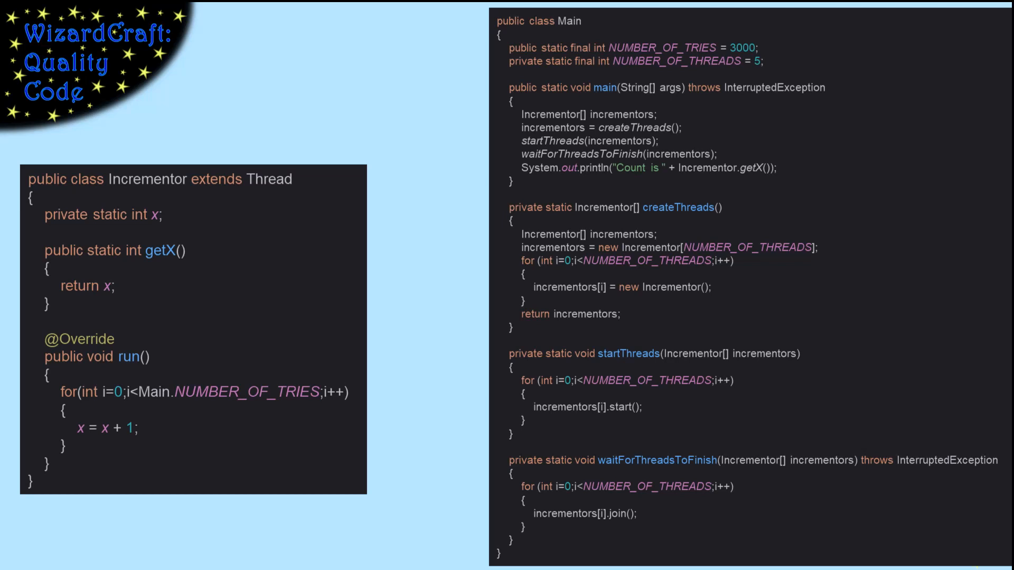
Show the Incrementor class bytecode, including getX and run, via View > Show Bytecode.
left_click(72, 10)
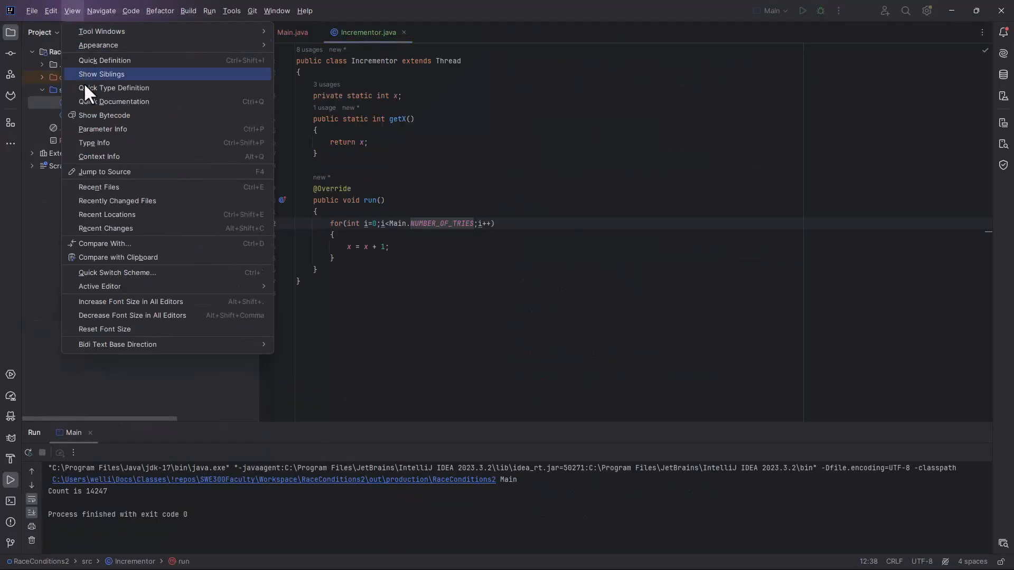
left_click(104, 115)
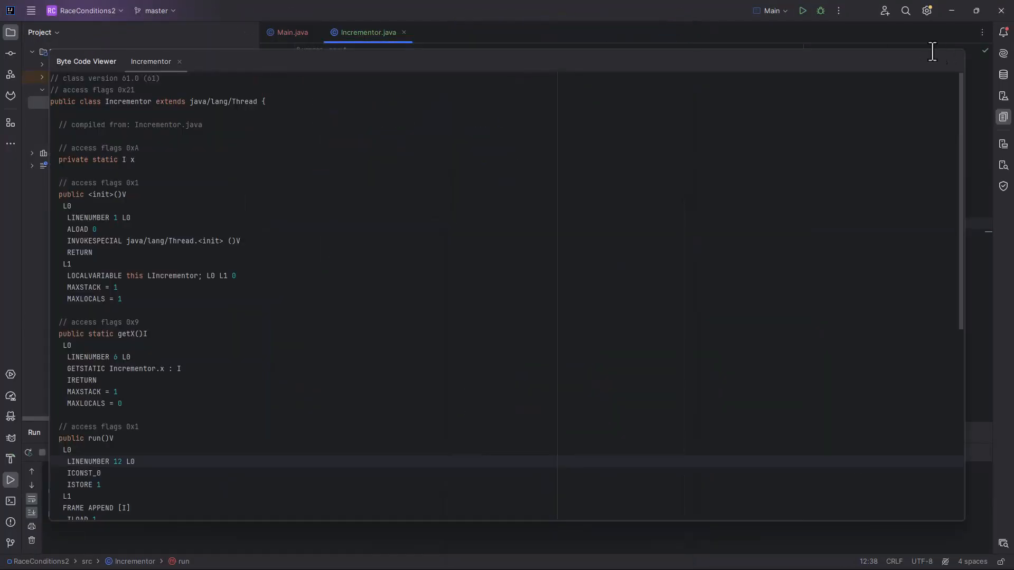